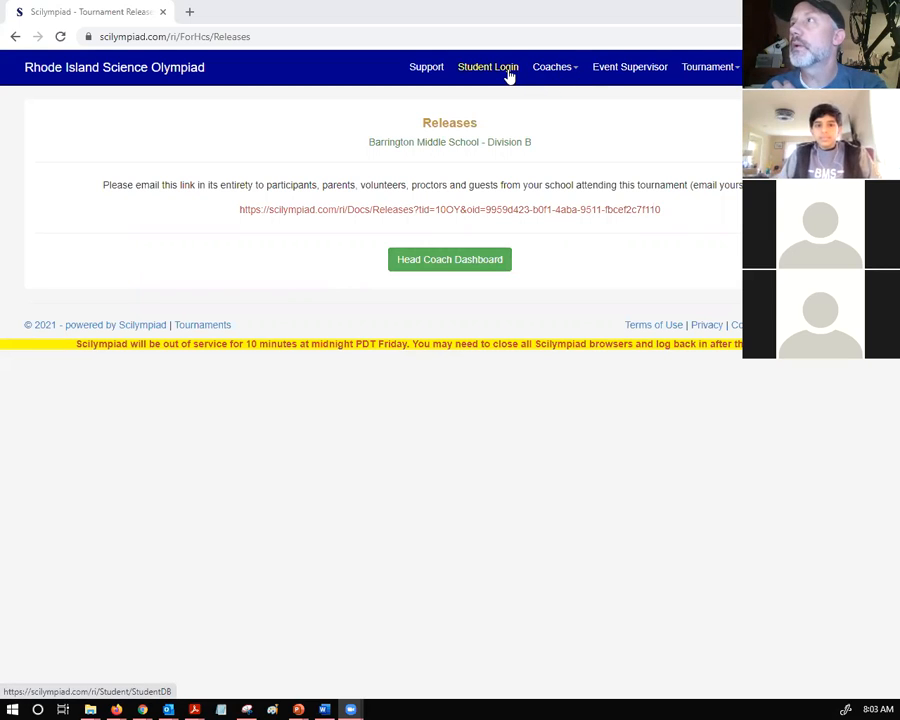
pyautogui.moveTo(442, 272)
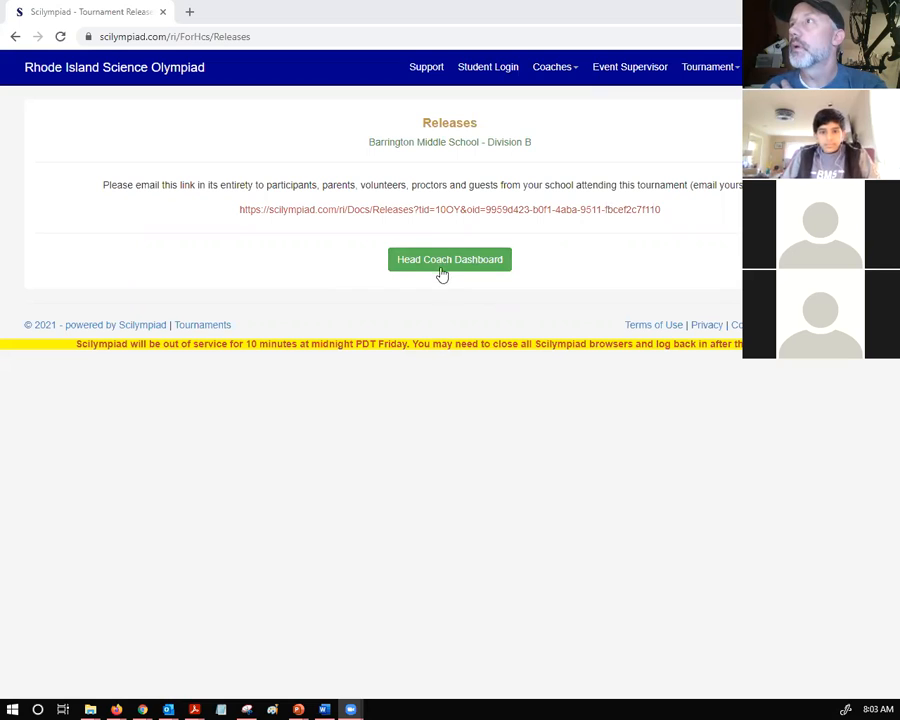
# Go to the Head Coach Dashboard for Barrington Middle School's Division B team.
pyautogui.click(448, 260)
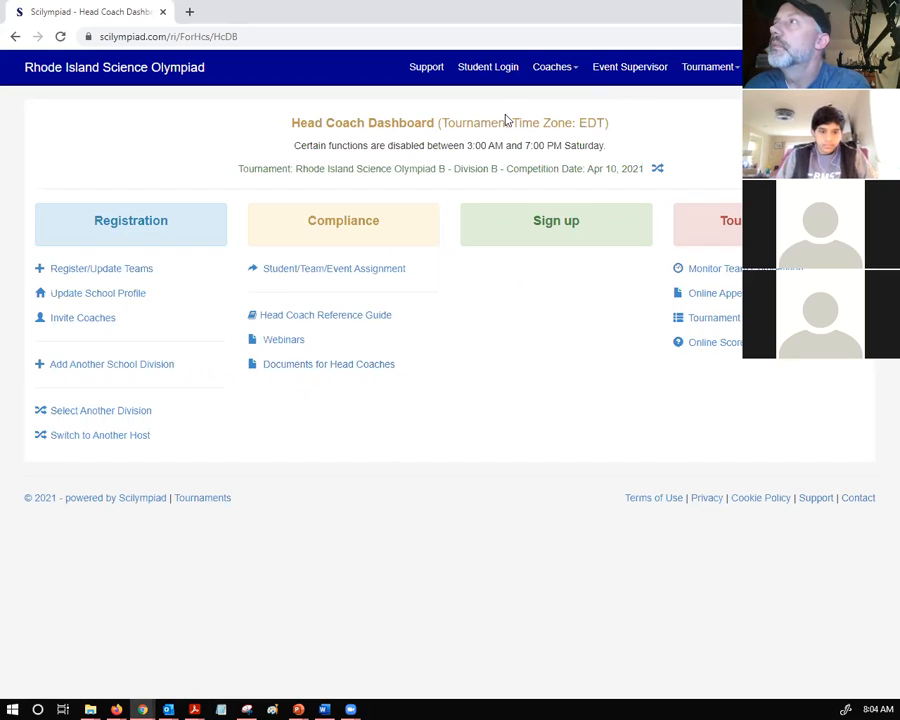
pyautogui.moveTo(420, 182)
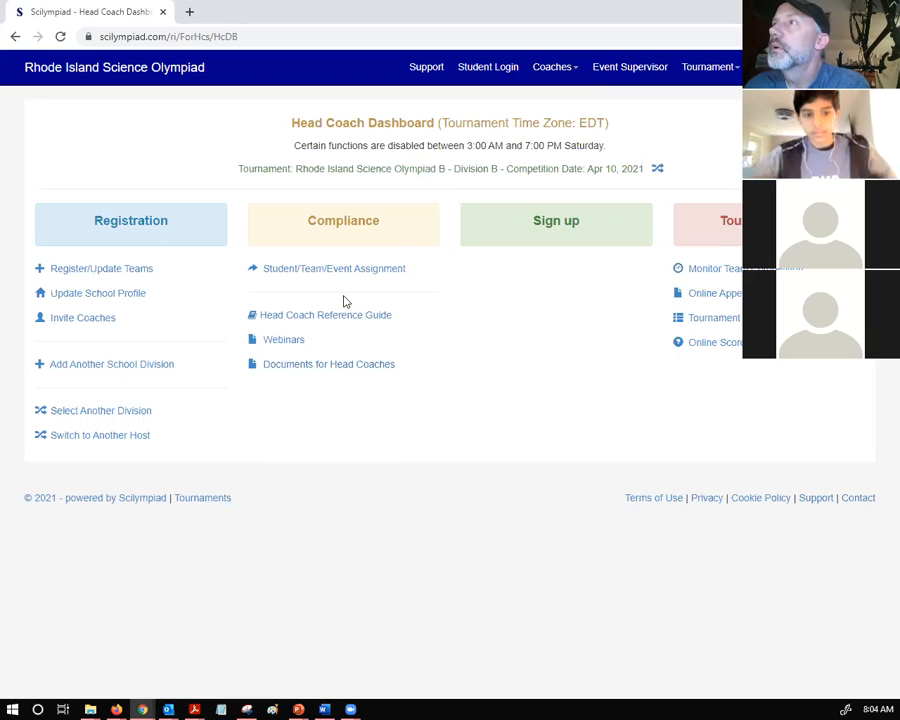
pyautogui.moveTo(152, 276)
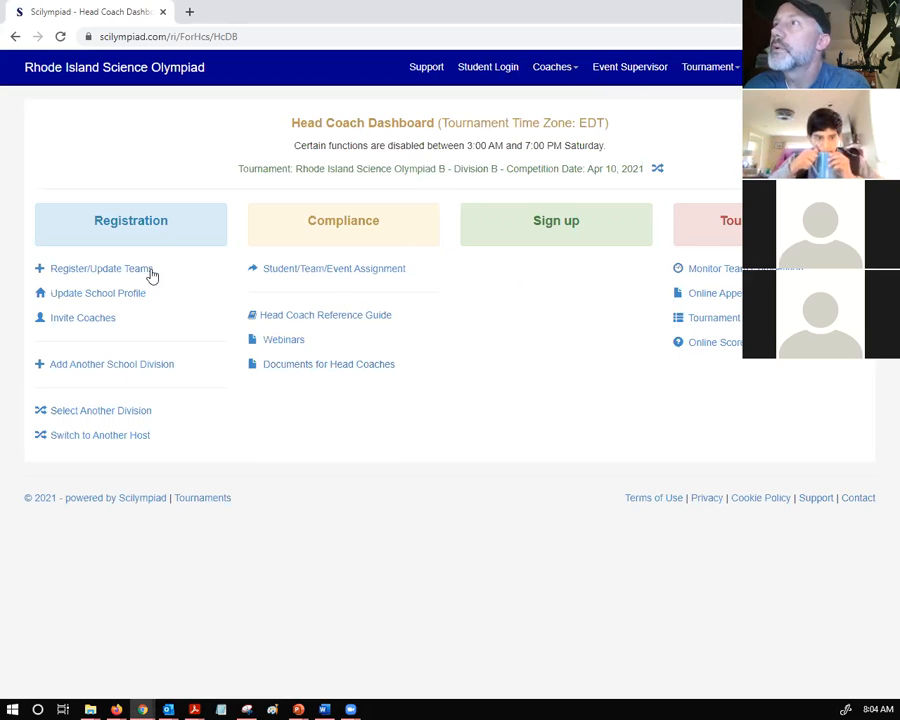
pyautogui.moveTo(168, 400)
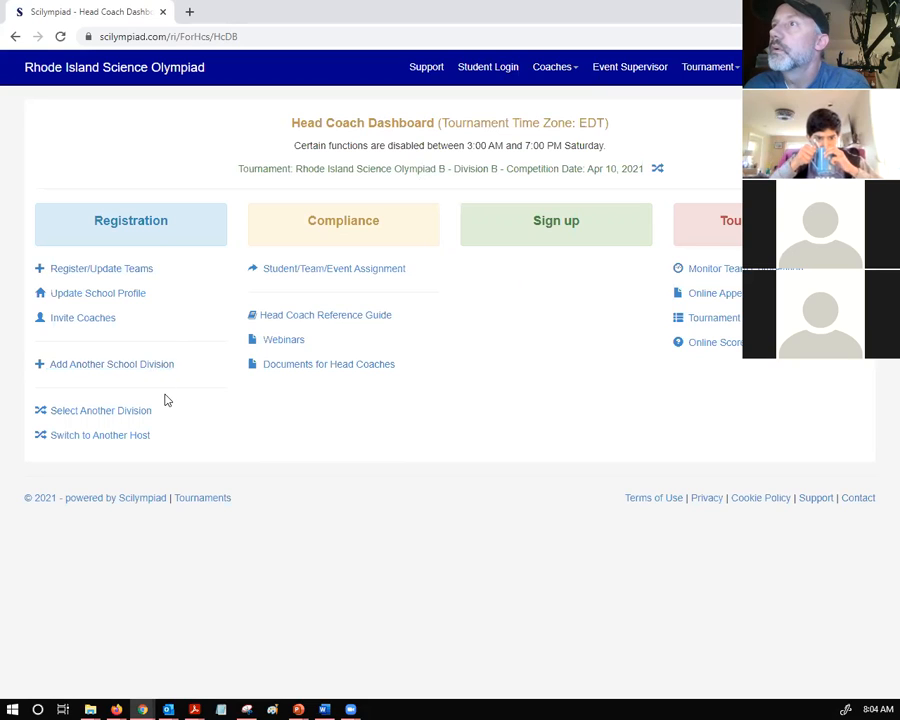
pyautogui.moveTo(572, 250)
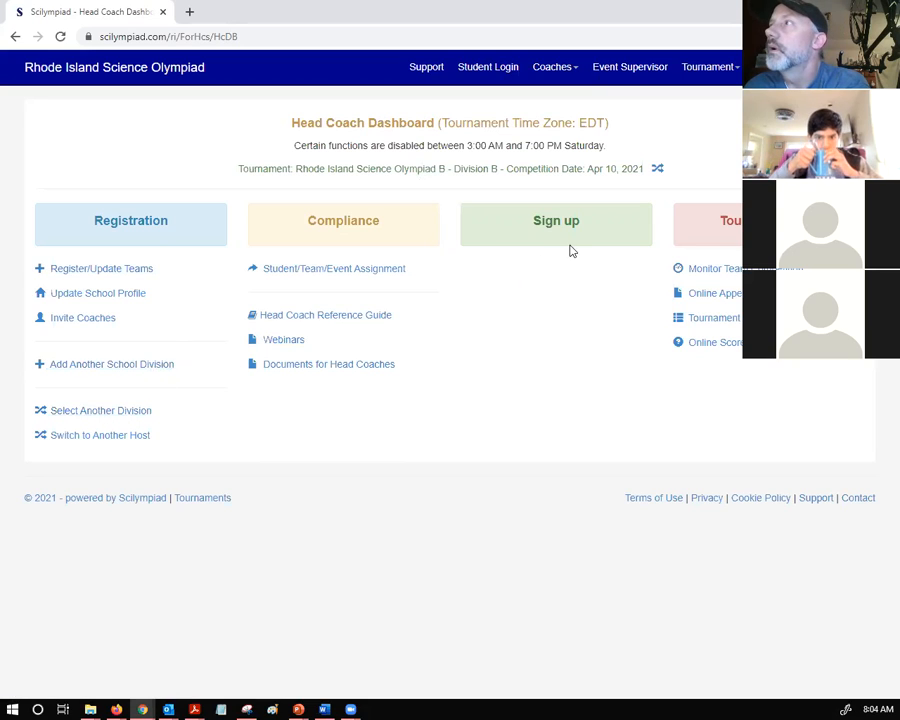
pyautogui.moveTo(528, 346)
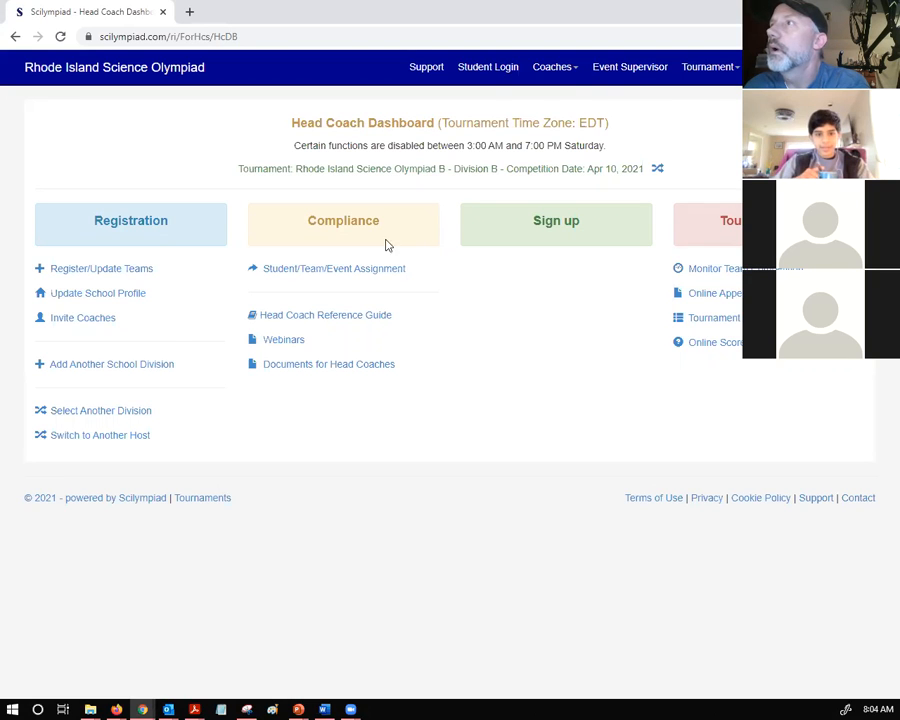
pyautogui.click(332, 268)
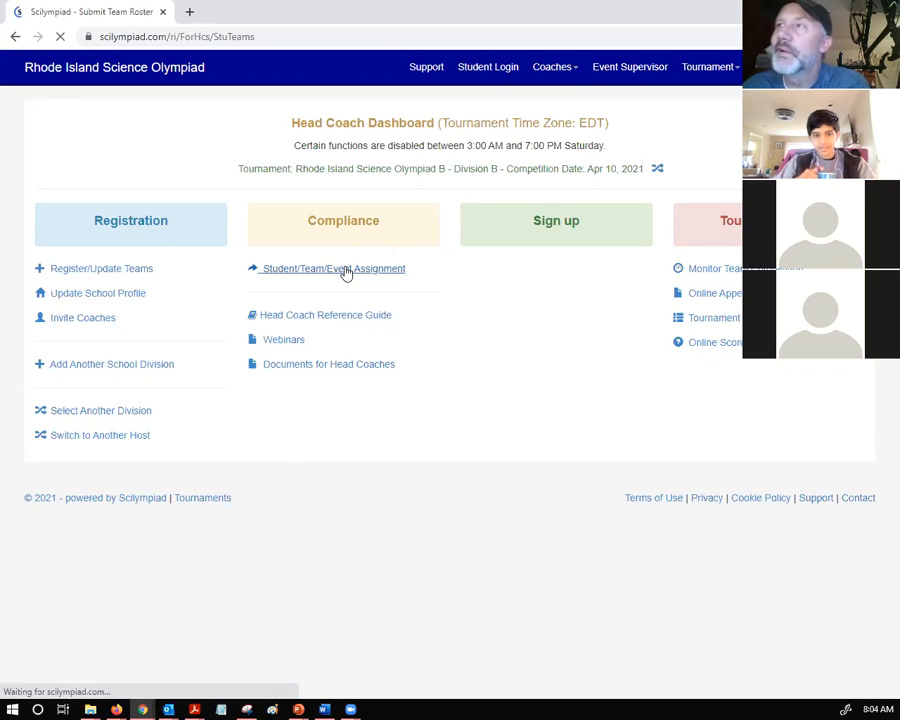
pyautogui.click(332, 268)
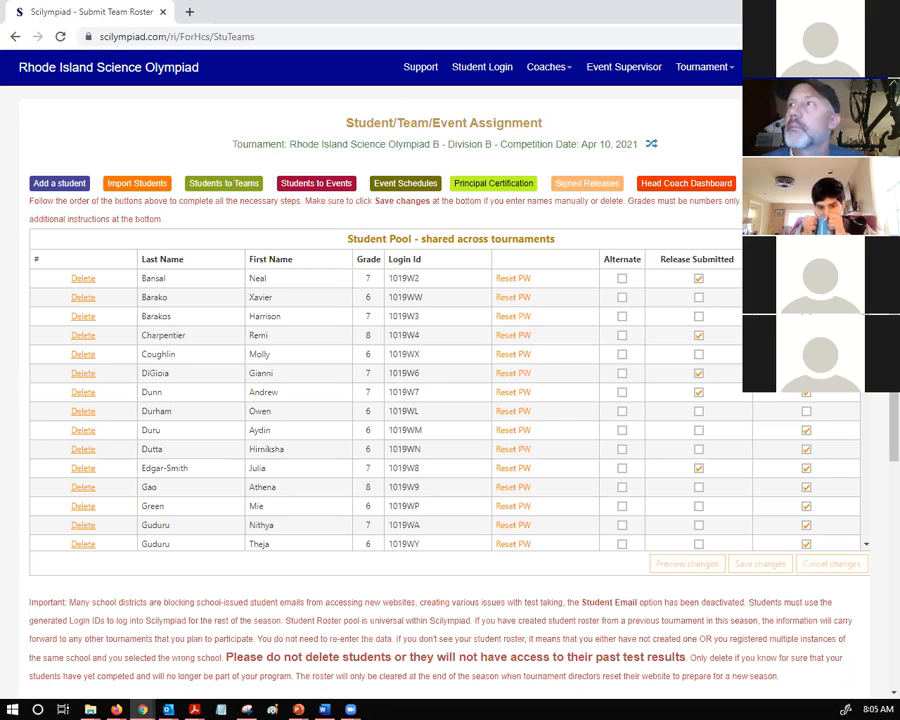
pyautogui.moveTo(184, 160)
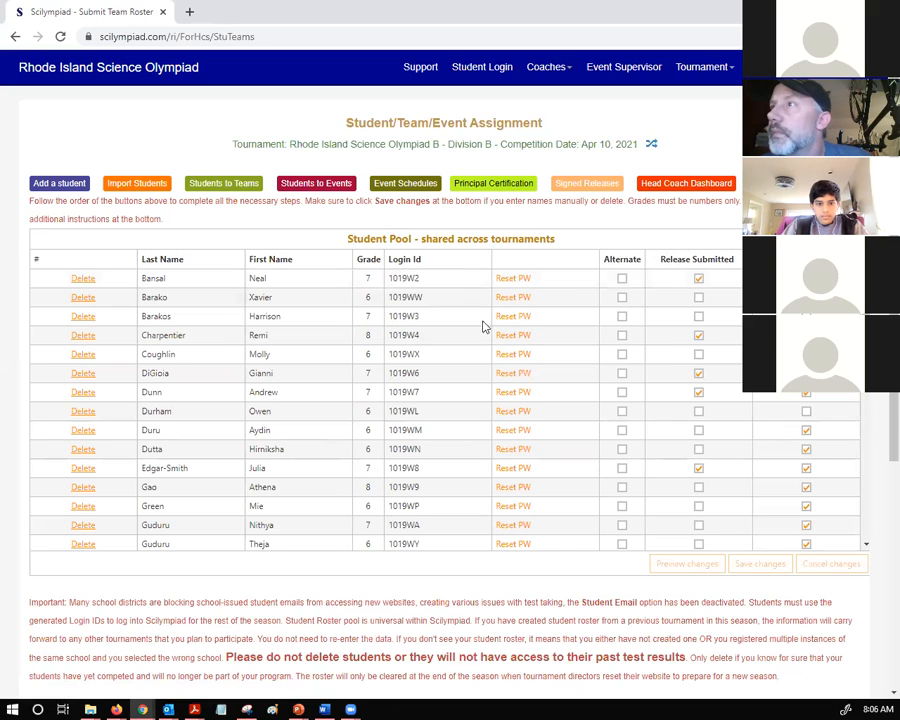
pyautogui.moveTo(544, 216)
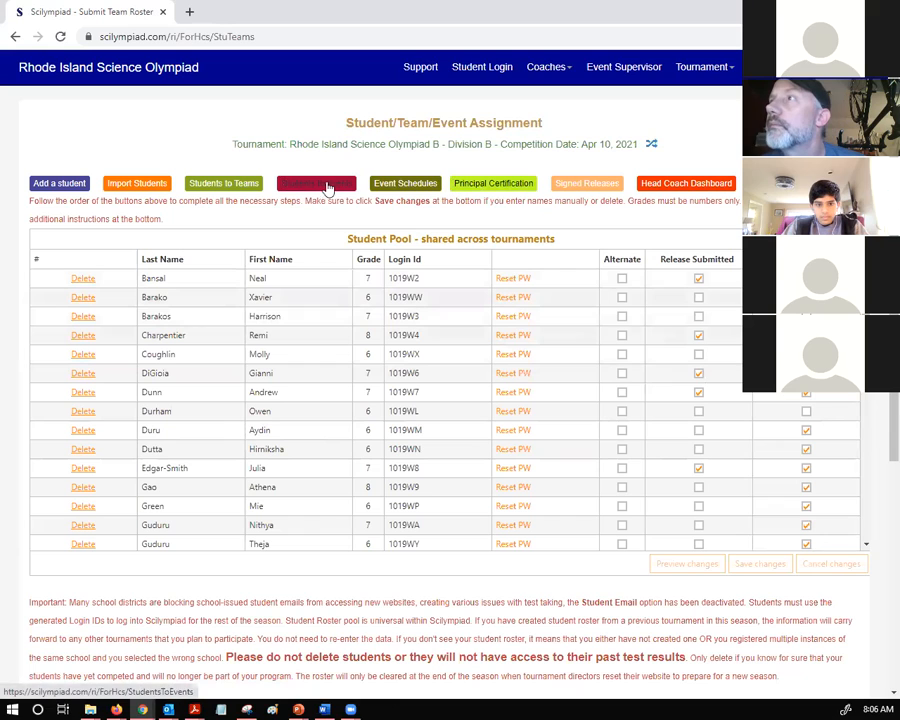
pyautogui.click(316, 184)
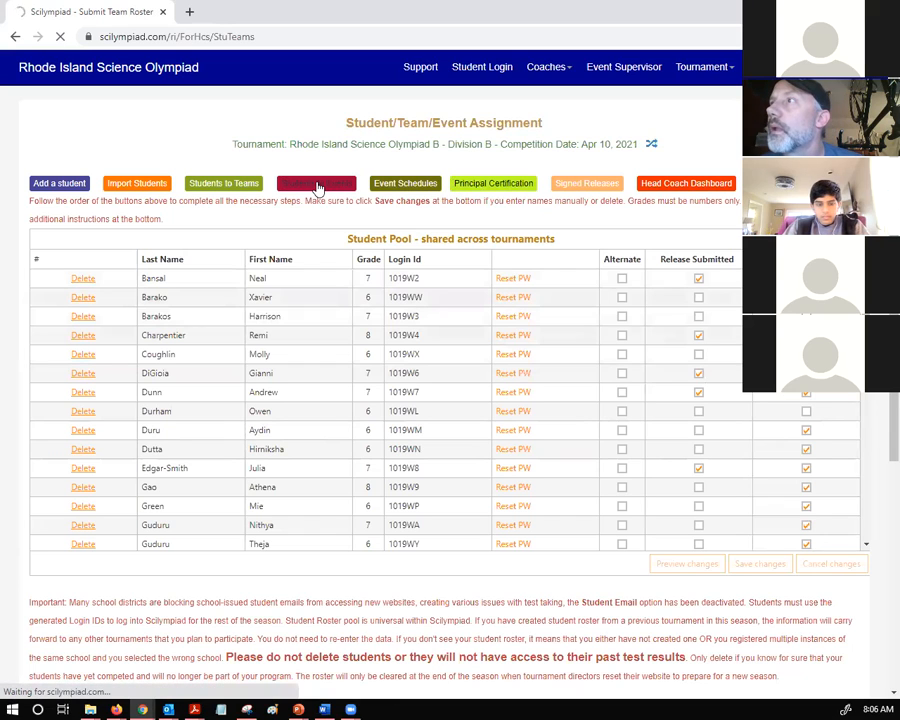
# Load the Assign Student Events grid and review Barrington Middle School's student-to-event rows.
pyautogui.click(316, 184)
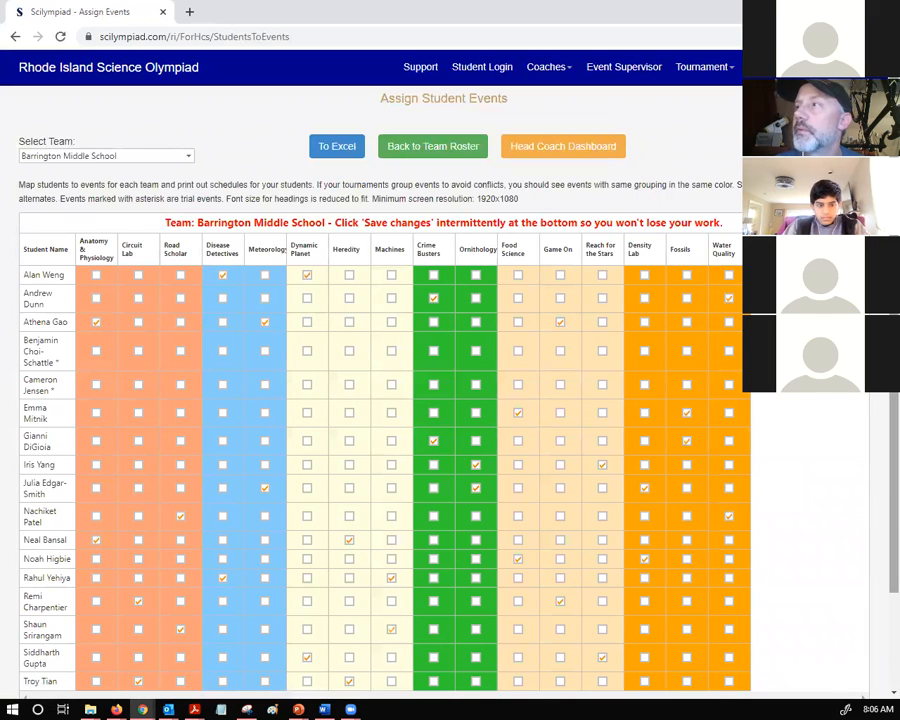
pyautogui.scroll(-3)
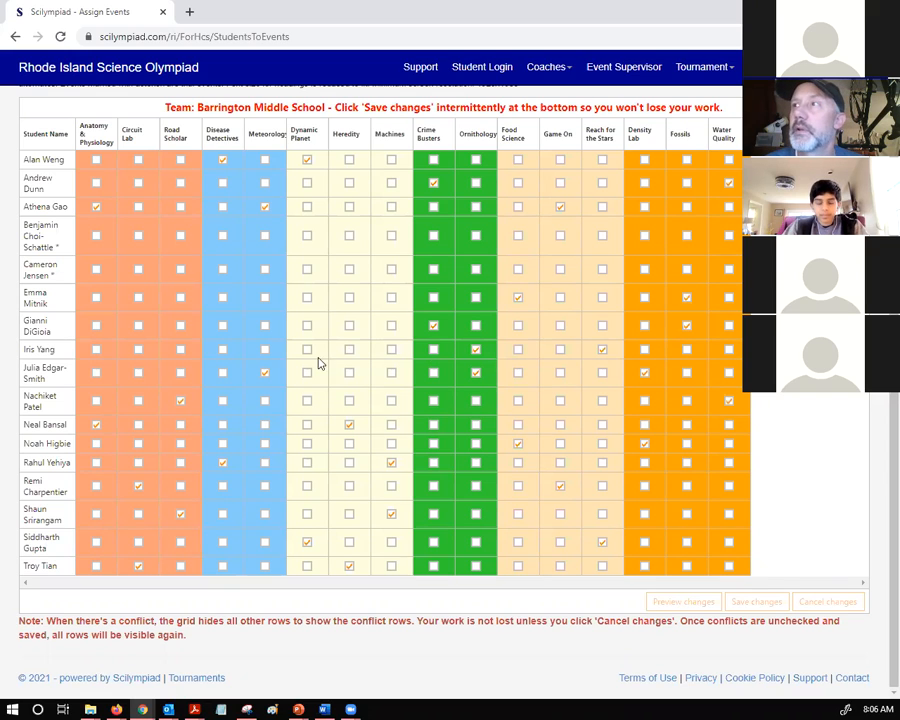
pyautogui.moveTo(322, 374)
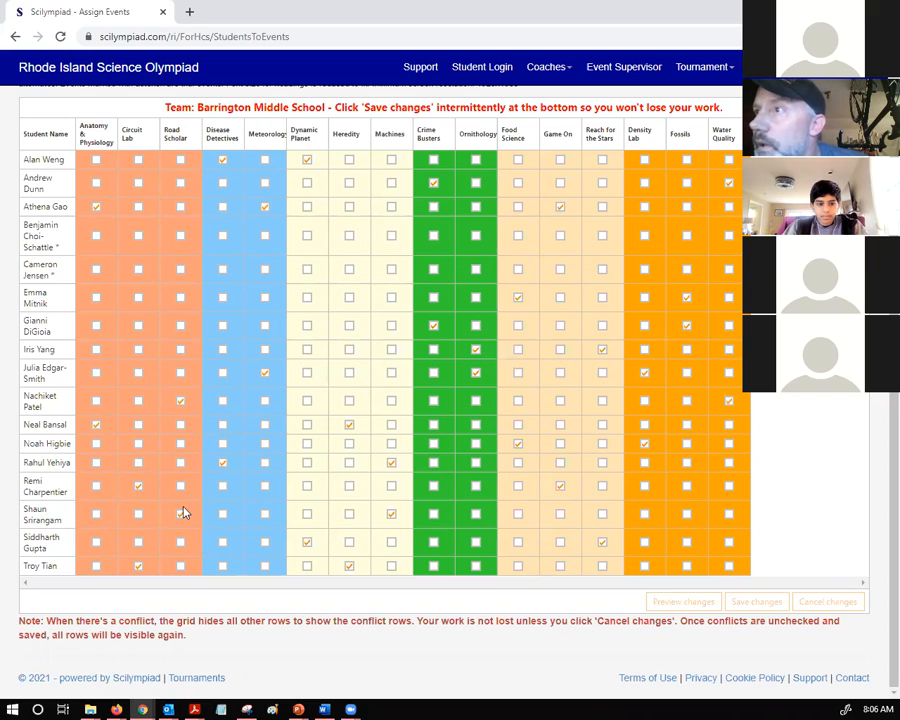
pyautogui.moveTo(244, 520)
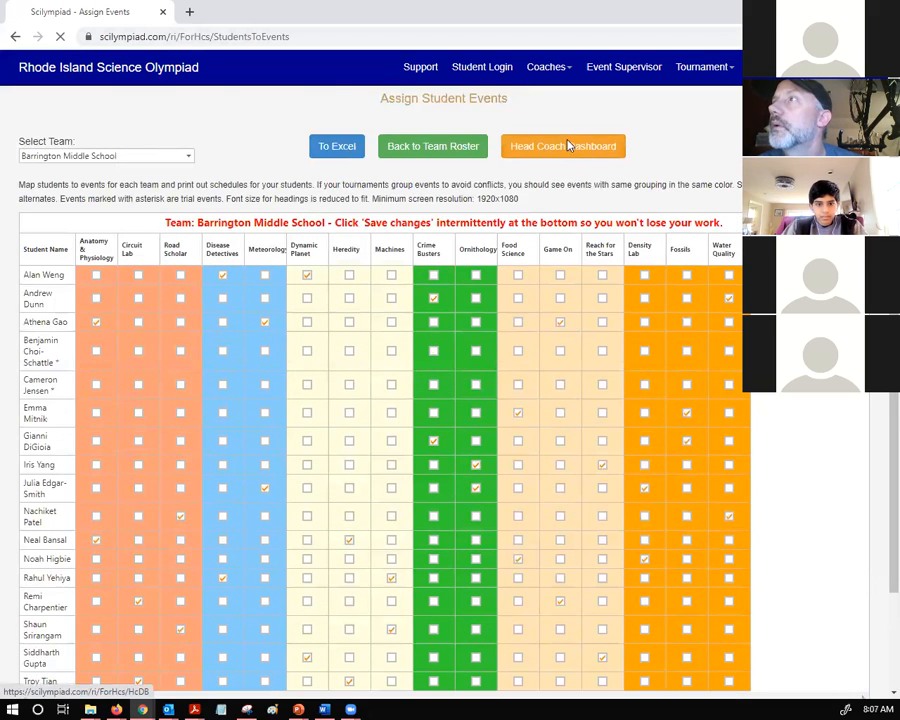
# Return via the Head Coach Dashboard to the Student/Team/Event Assignment roster.
pyautogui.click(564, 146)
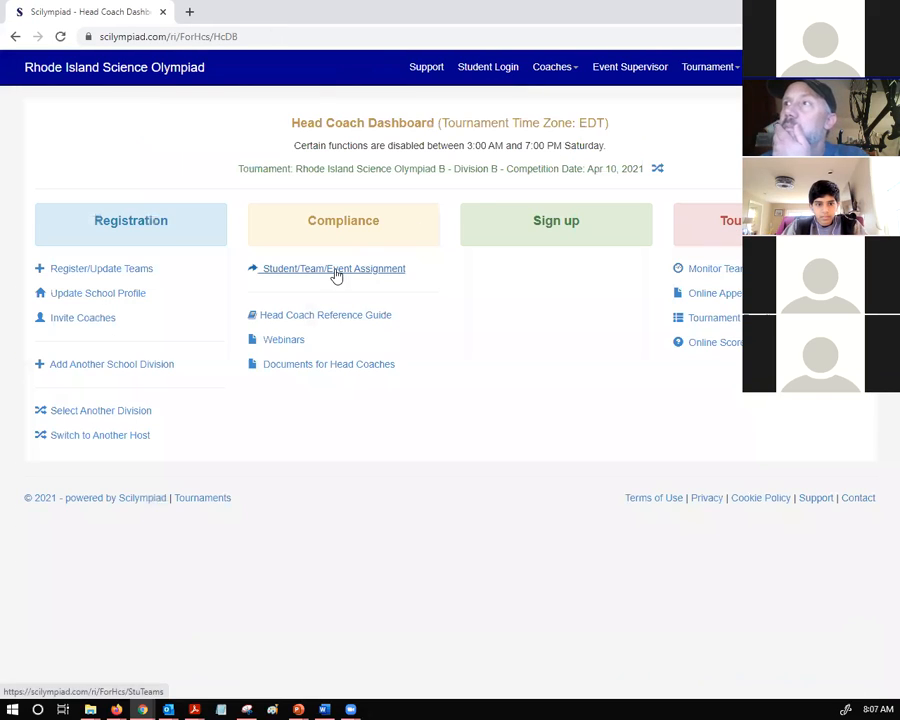
pyautogui.click(332, 268)
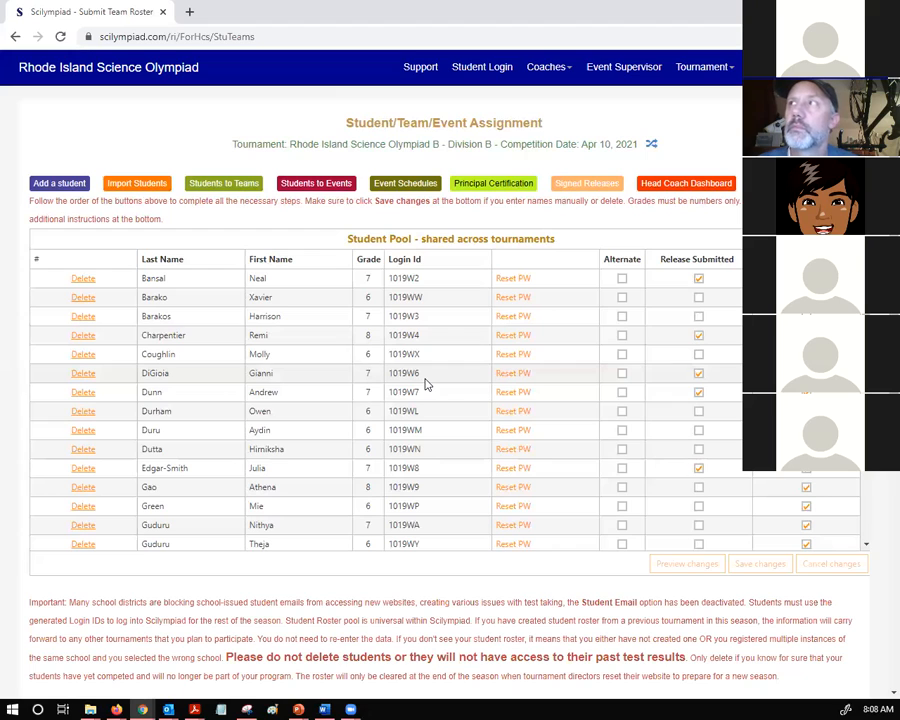
pyautogui.moveTo(330, 70)
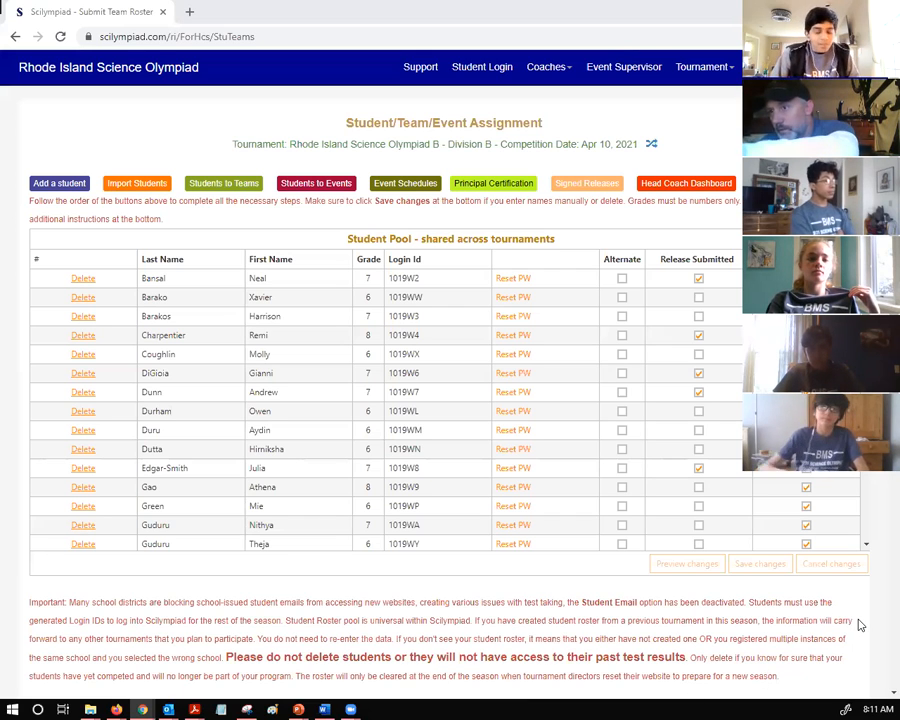
pyautogui.moveTo(880, 616)
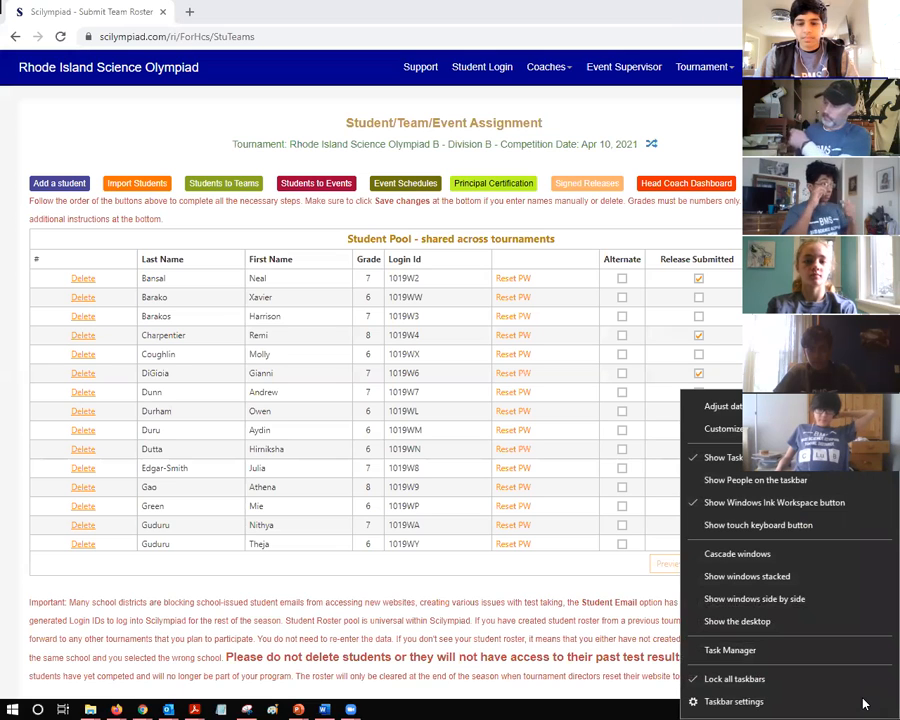
pyautogui.moveTo(880, 680)
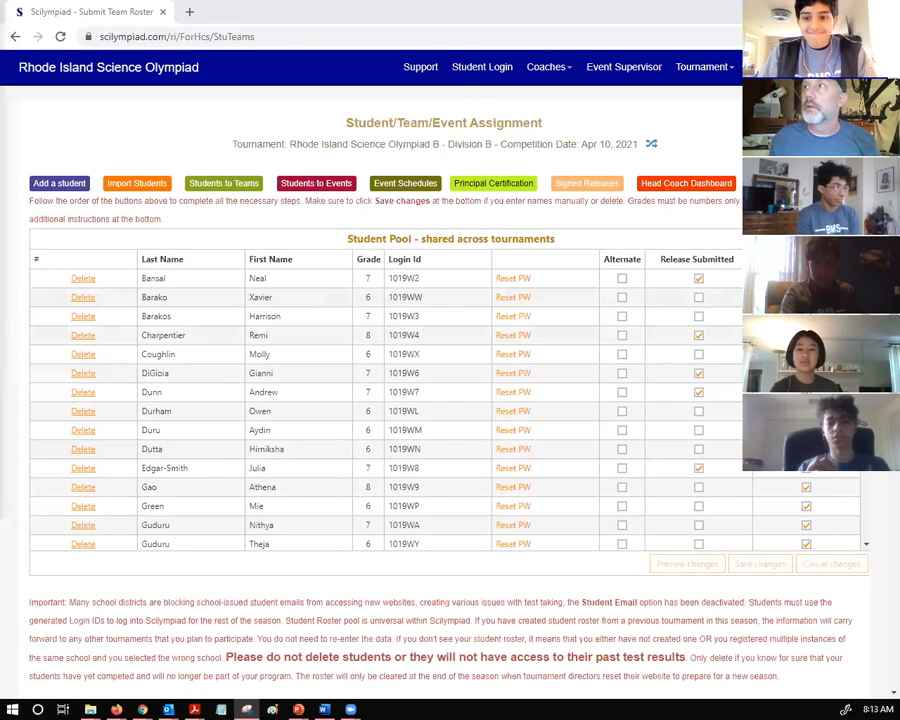
pyautogui.click(60, 12)
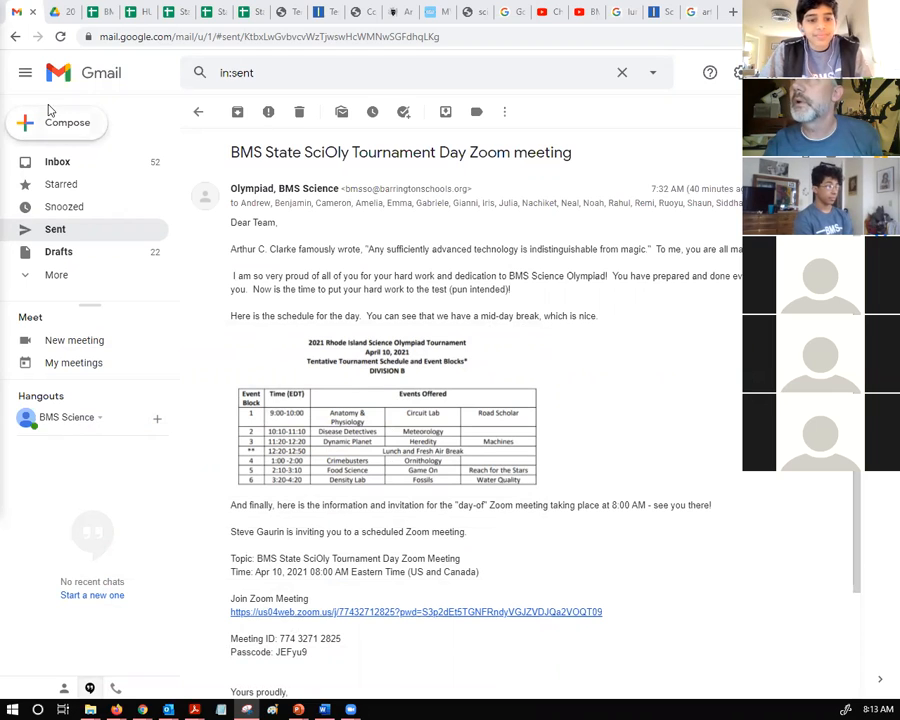
# View the tentative 2021 RI Science Olympiad schedule PDF from the tournament day email.
pyautogui.click(320, 12)
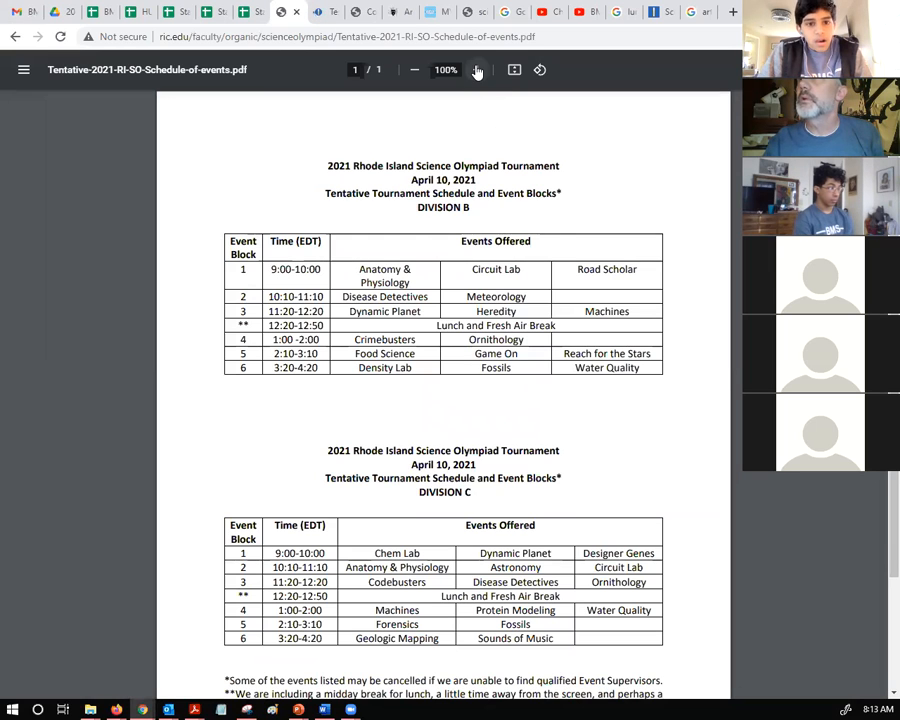
# Zoom the schedule from 100% to 175% so the Division B event blocks fill the view.
pyautogui.click(474, 70)
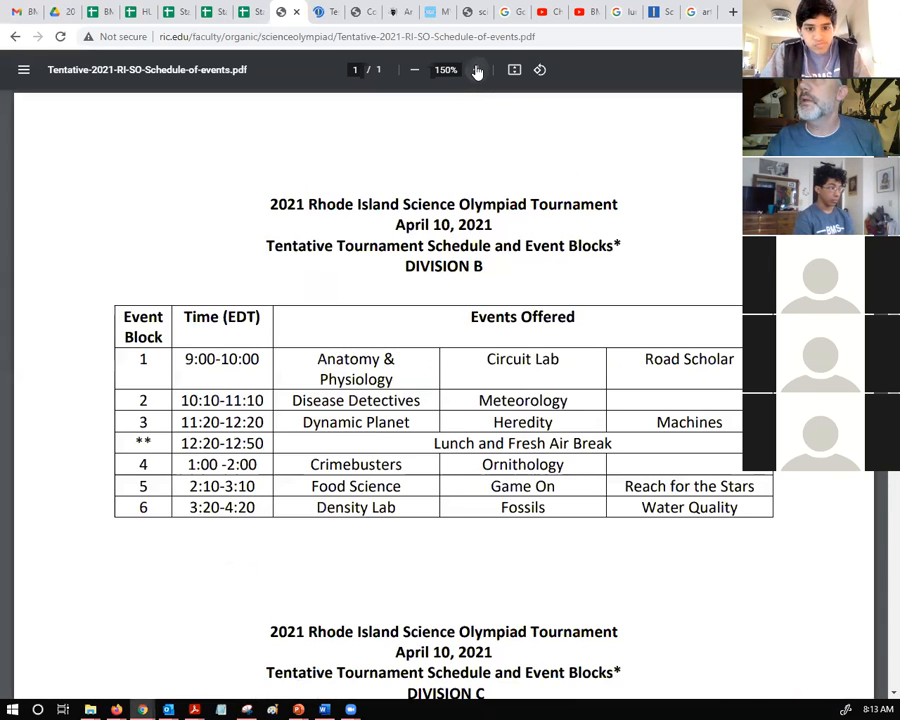
pyautogui.click(476, 68)
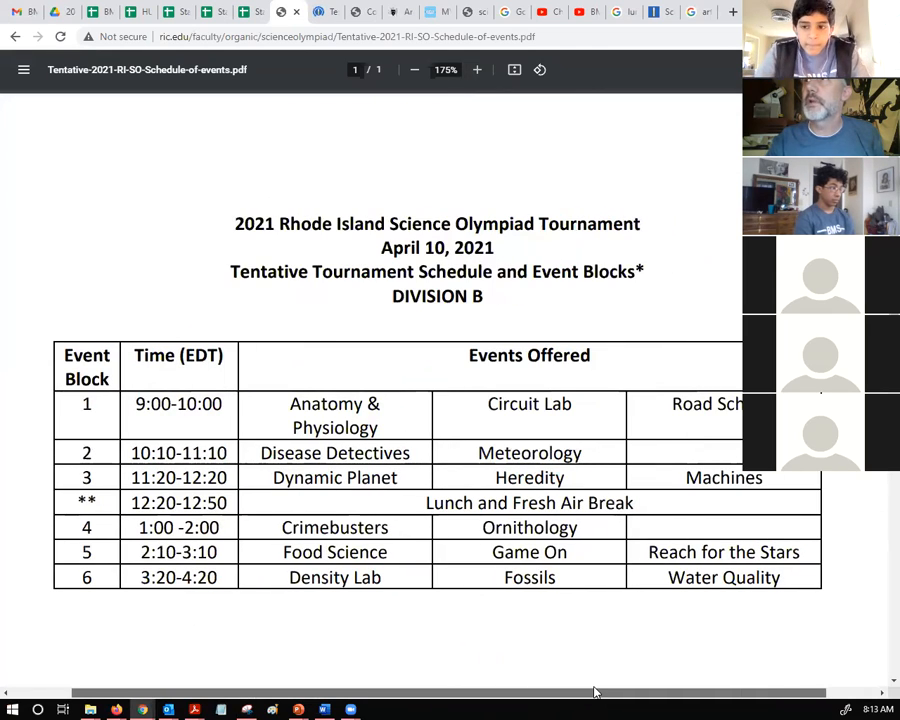
pyautogui.moveTo(388, 616)
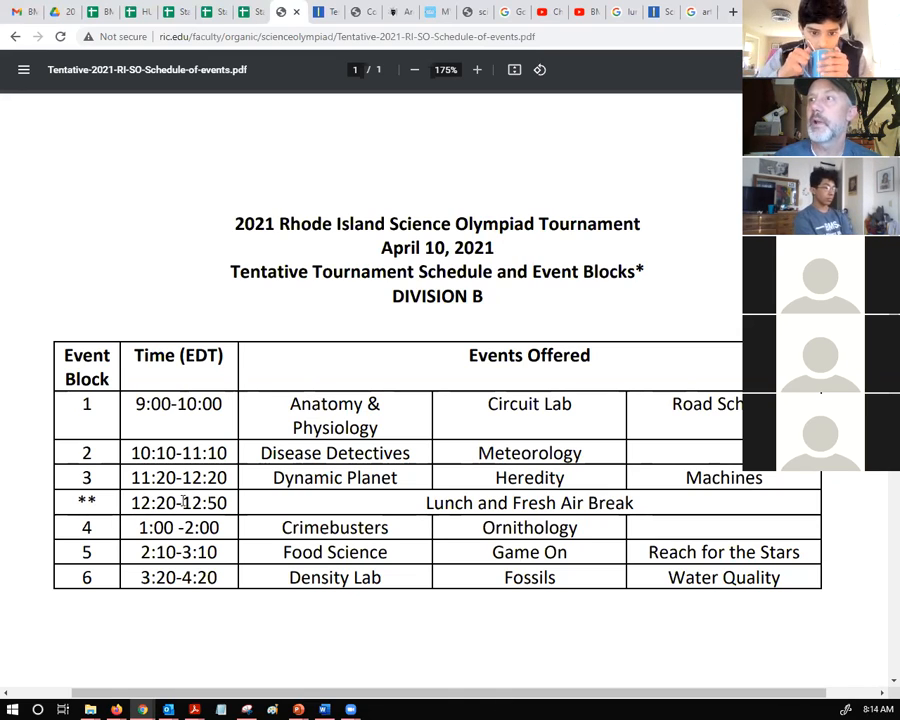
pyautogui.moveTo(252, 556)
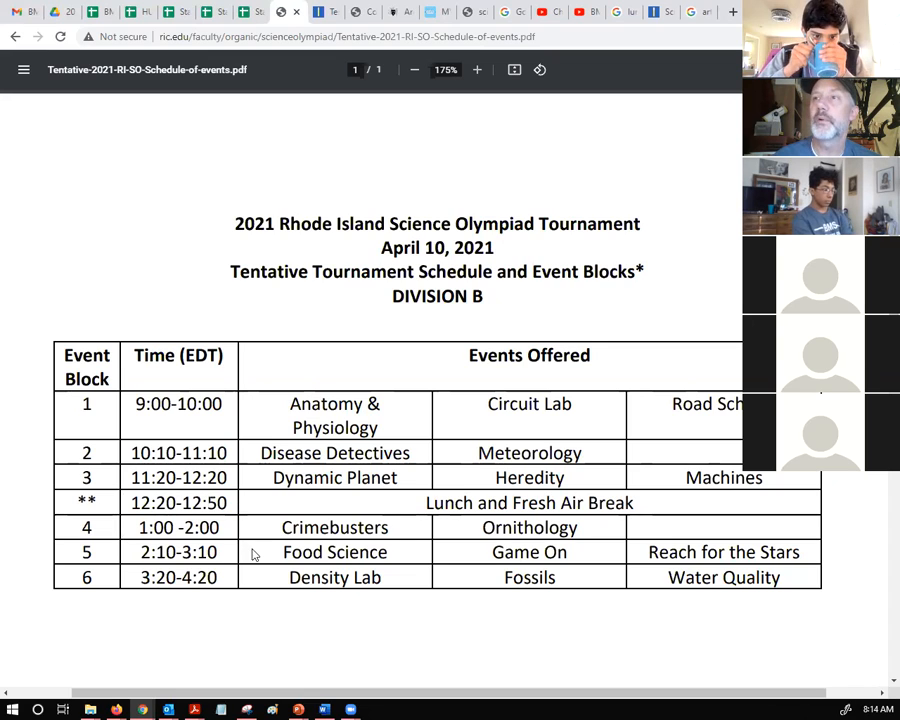
pyautogui.moveTo(254, 568)
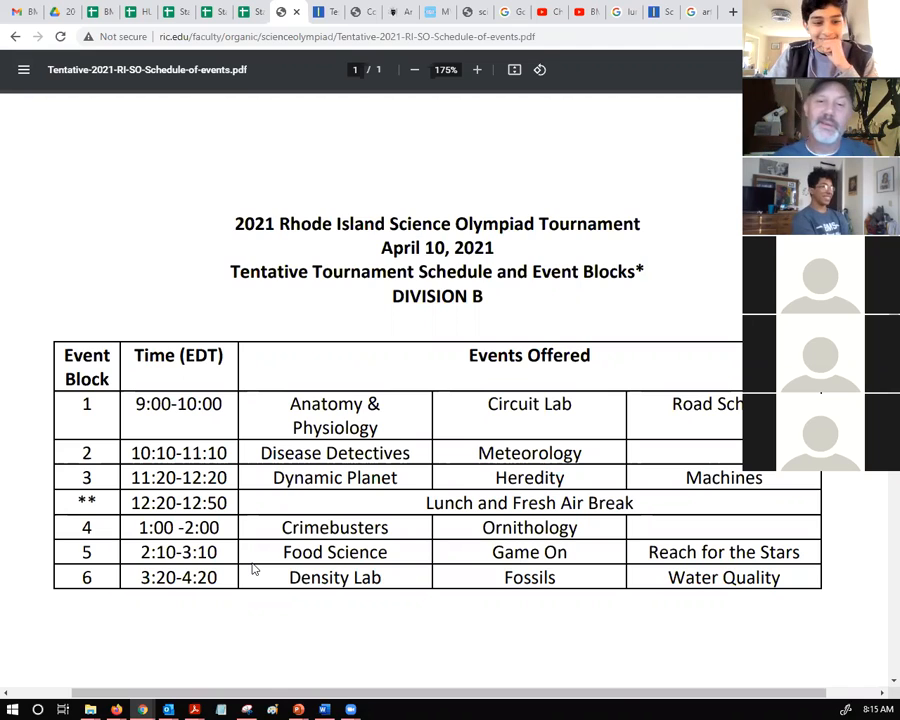
pyautogui.moveTo(80, 628)
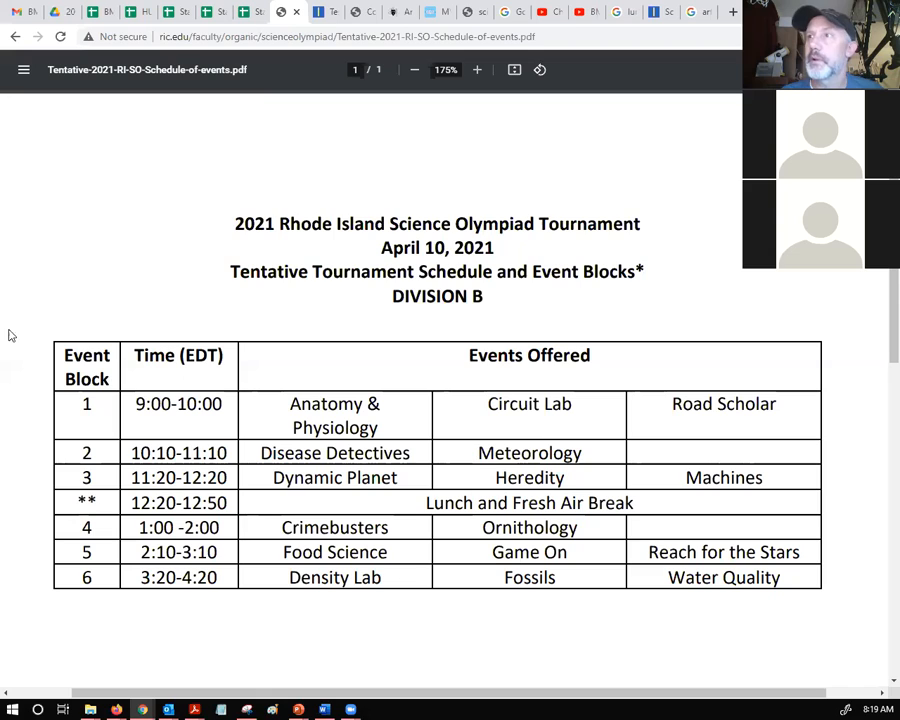
pyautogui.moveTo(672, 576)
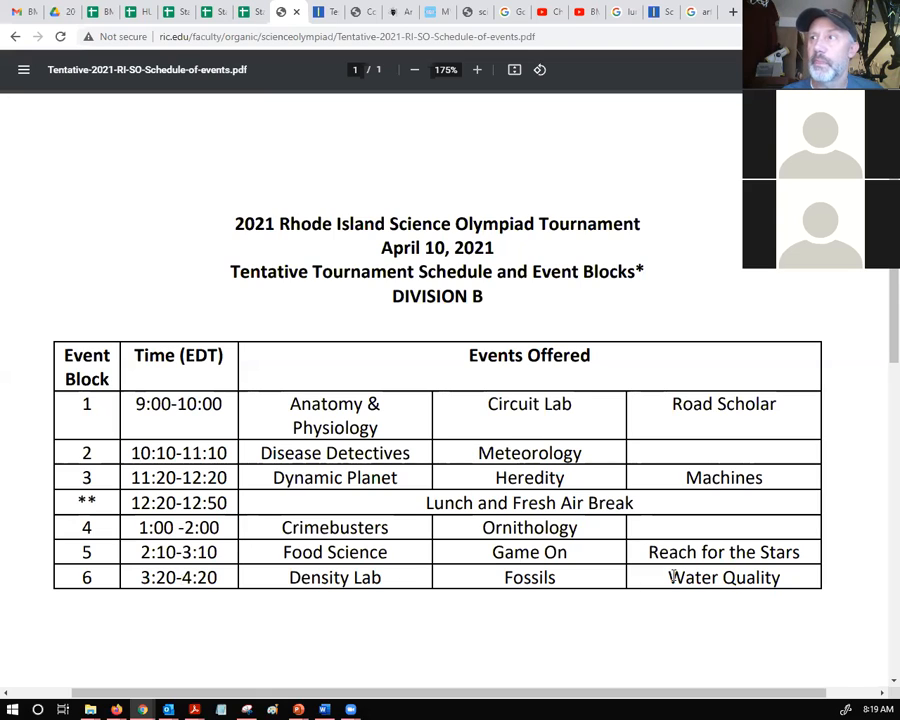
pyautogui.moveTo(818, 616)
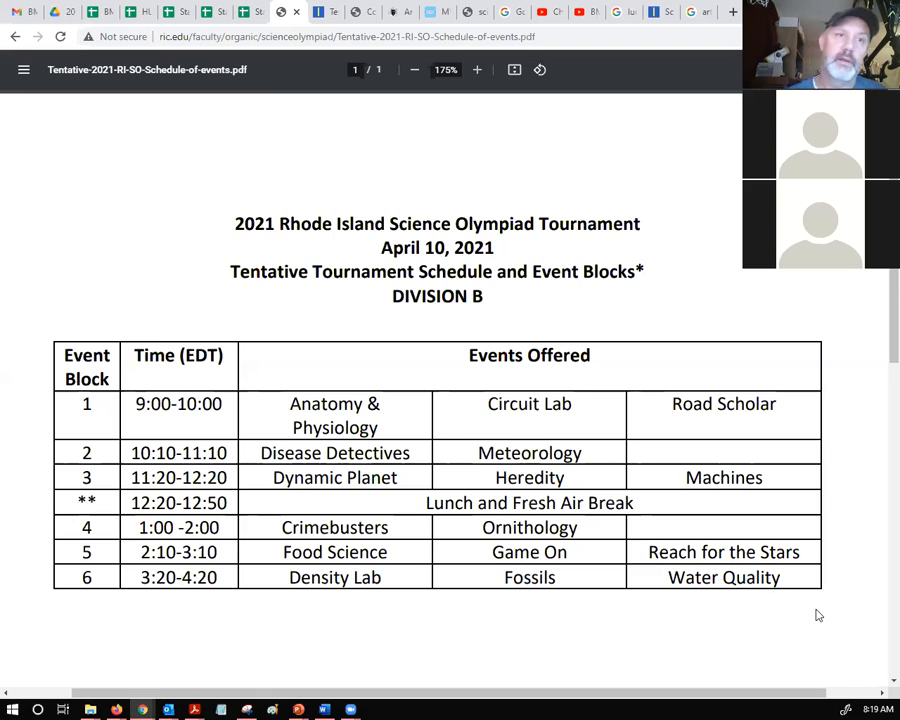